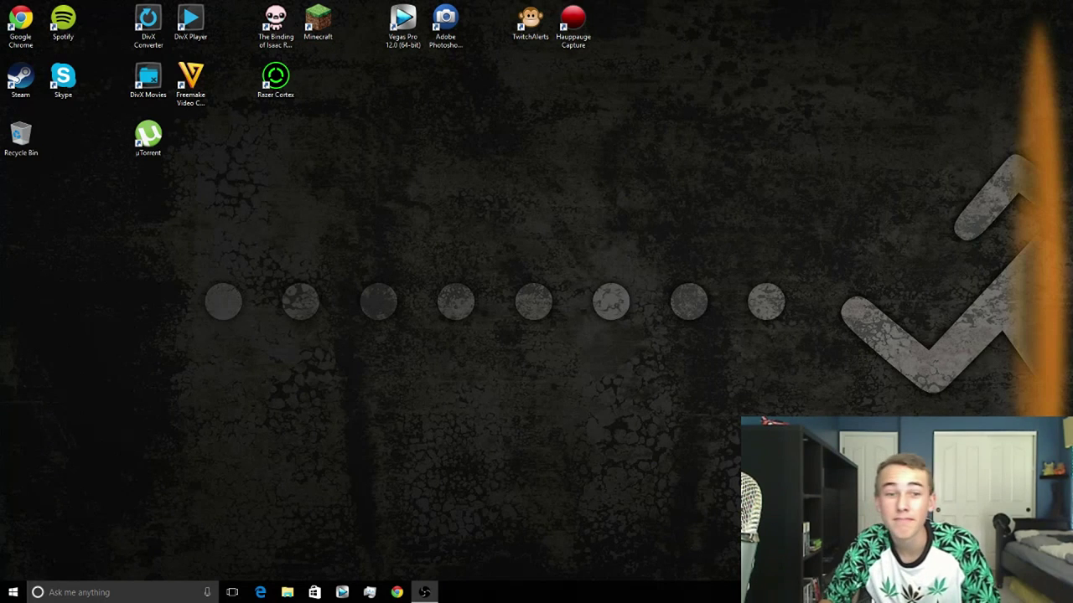
mouse_move(709, 478)
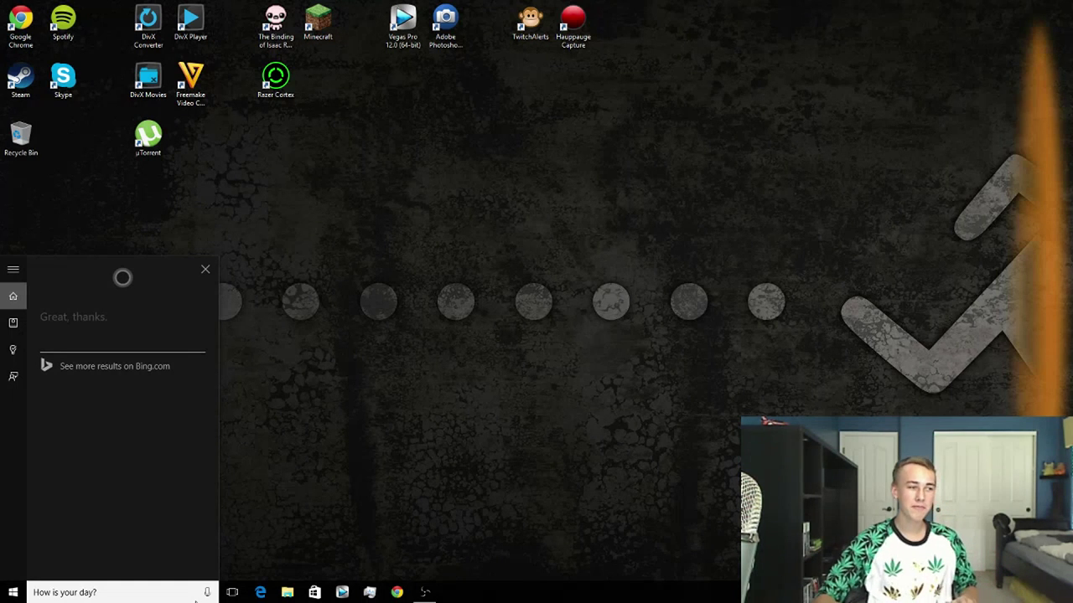
mouse_move(191, 592)
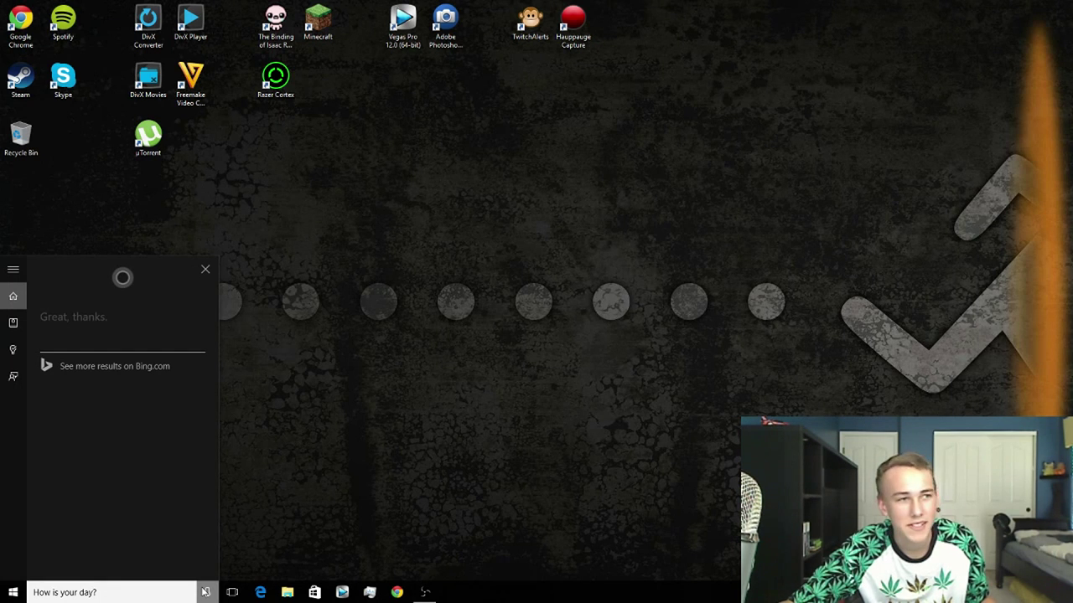
mouse_move(107, 439)
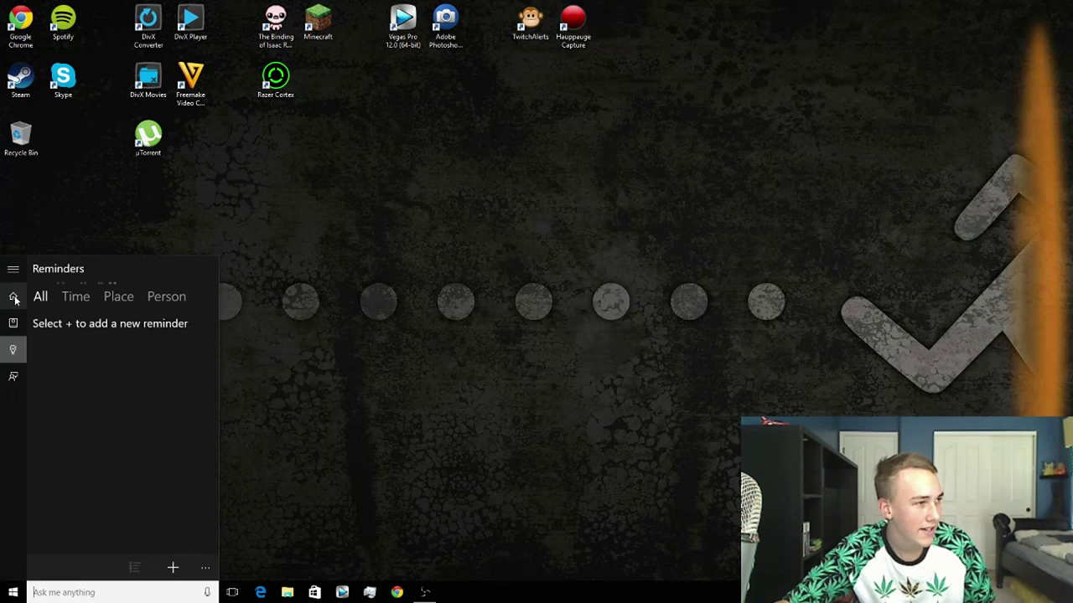
Set a 'Start streaming' reminder for 8:00 PM today, then ask a new spoken question
click(206, 593)
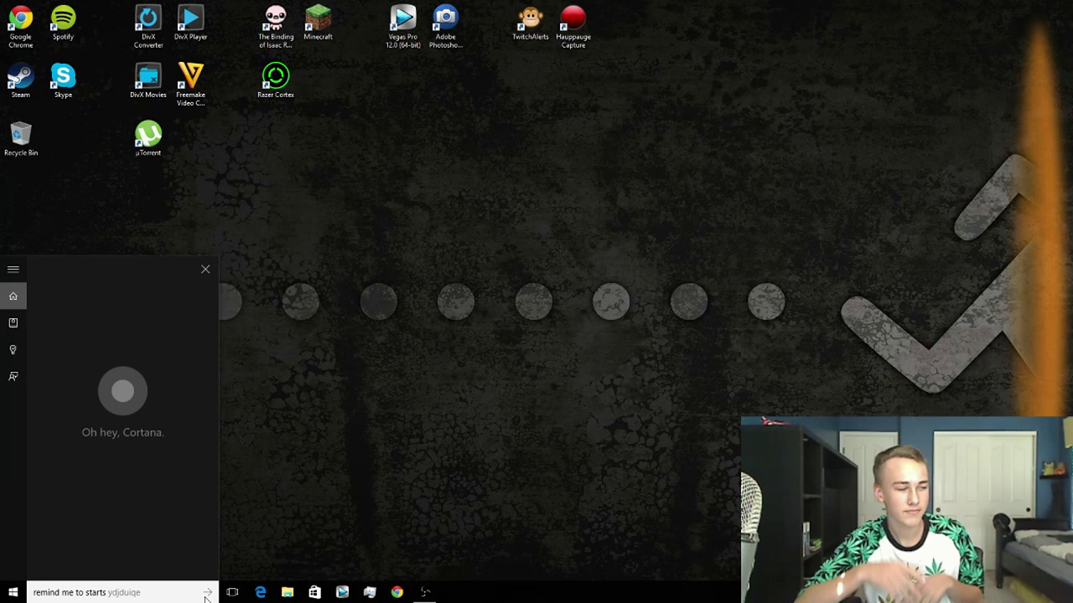
click(208, 593)
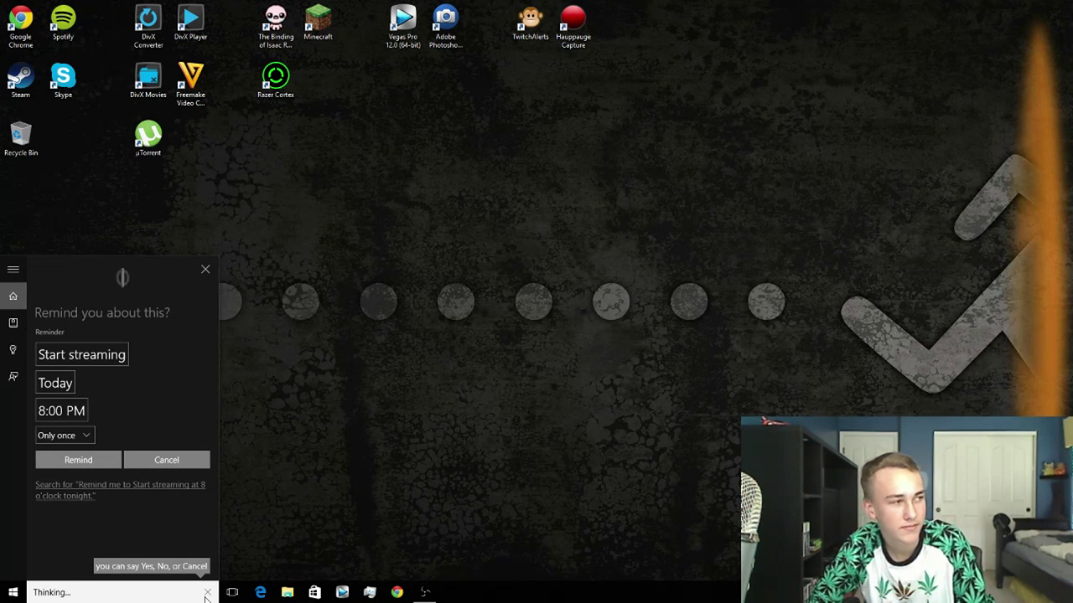
click(77, 460)
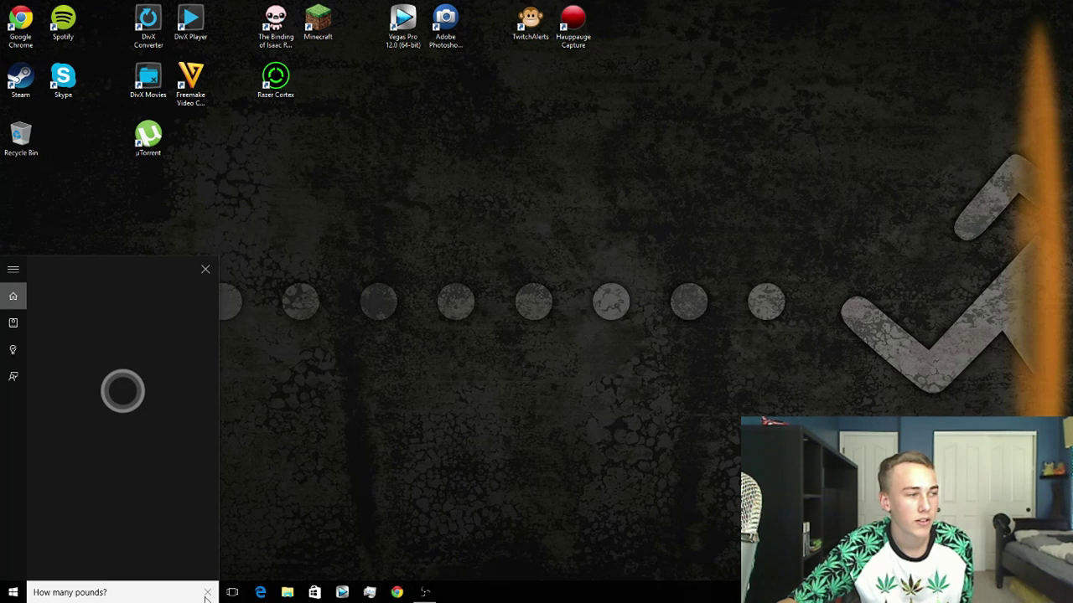
Ask 'How many pounds does an elephant weigh?' and view the Bing results in Edge
click(261, 593)
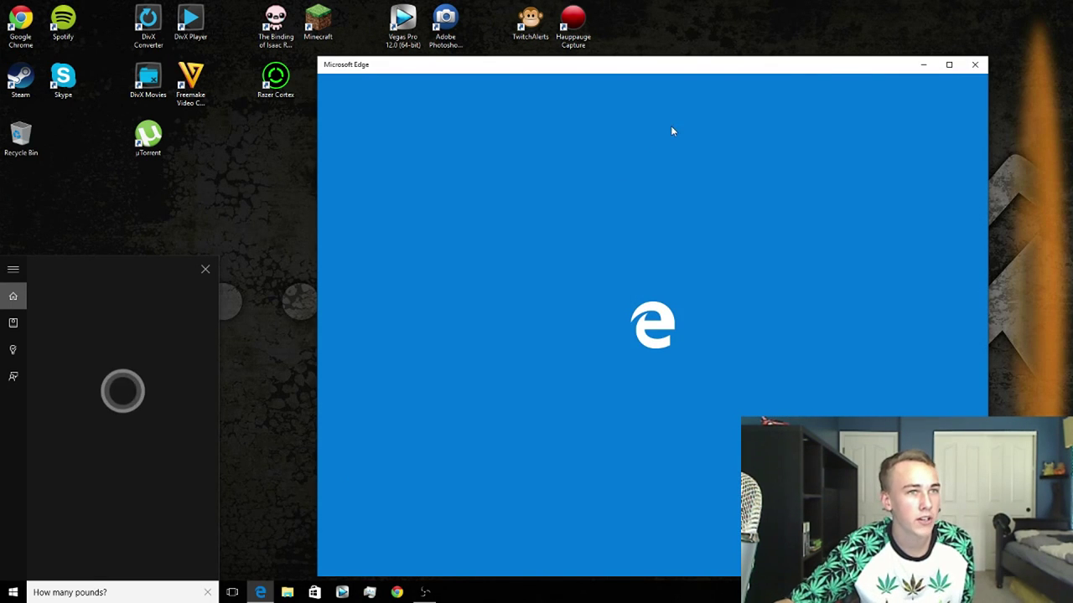
click(975, 64)
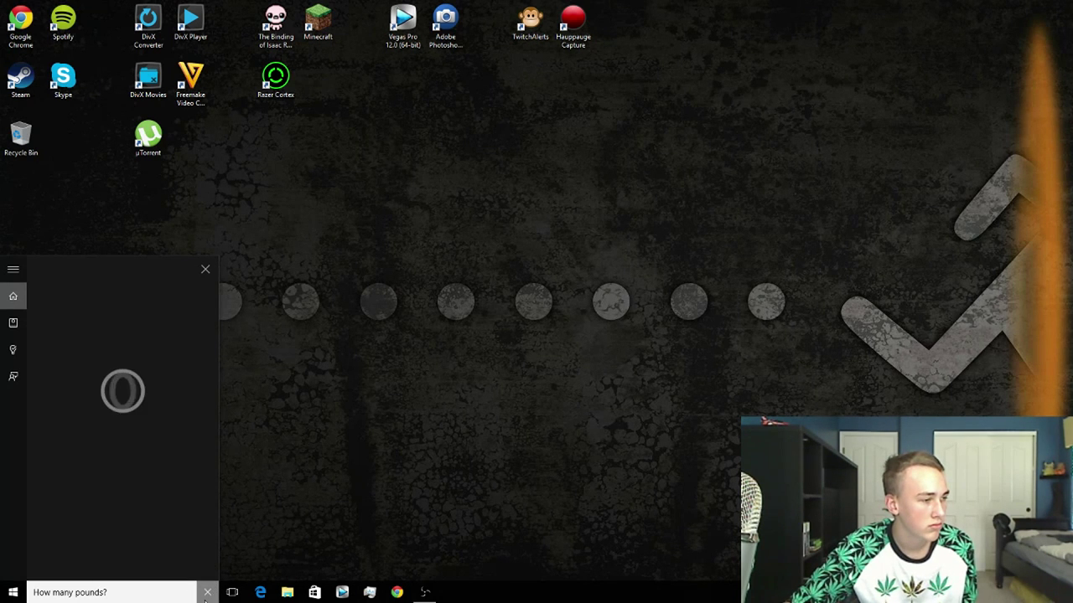
click(205, 269)
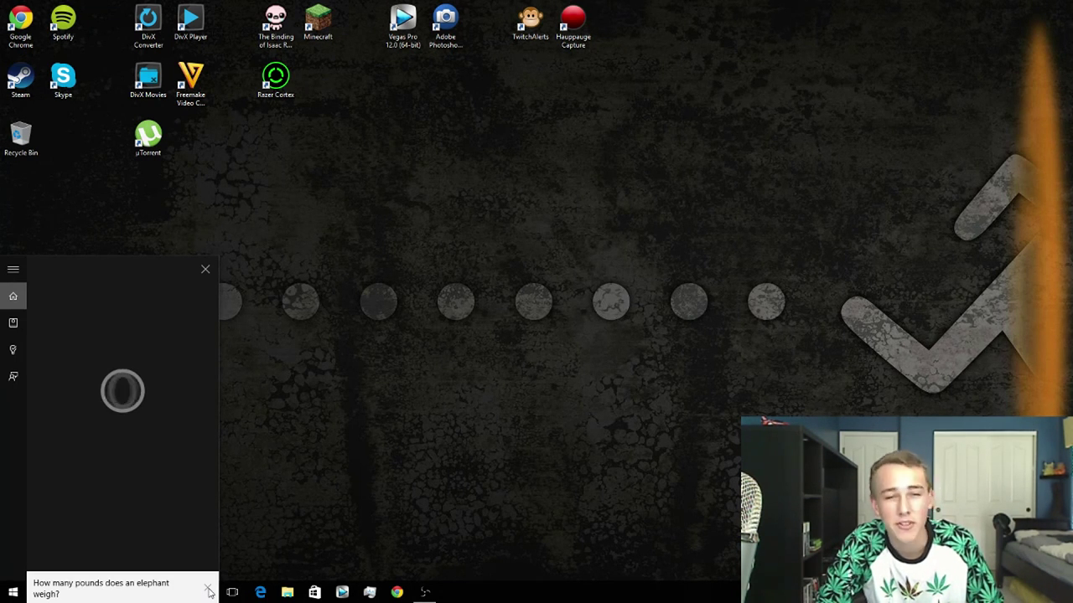
Ask Cortana by voice to open TwitchAlerts
click(262, 594)
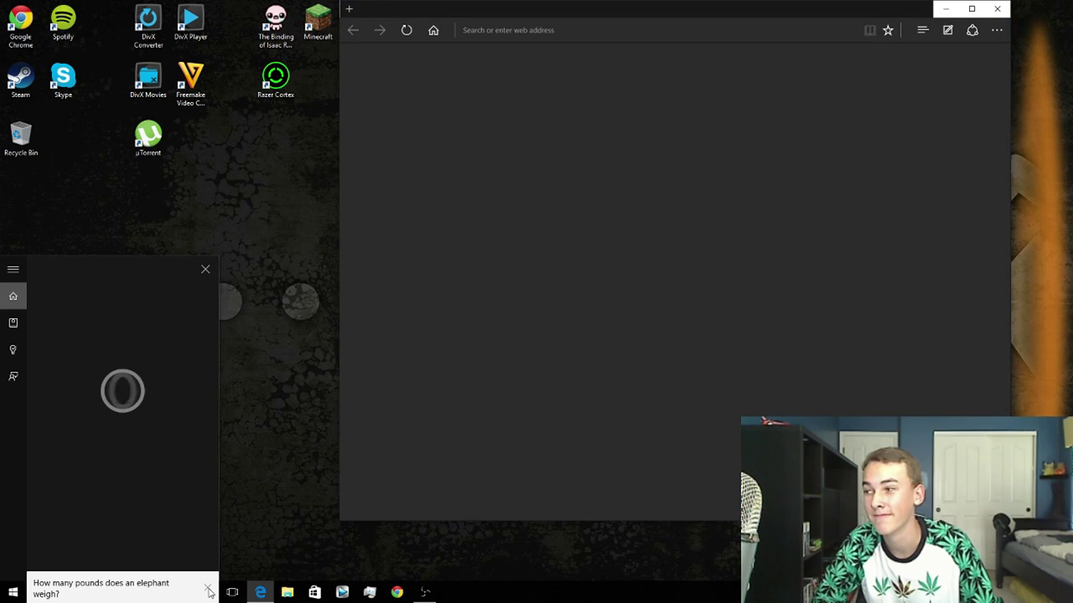
click(205, 269)
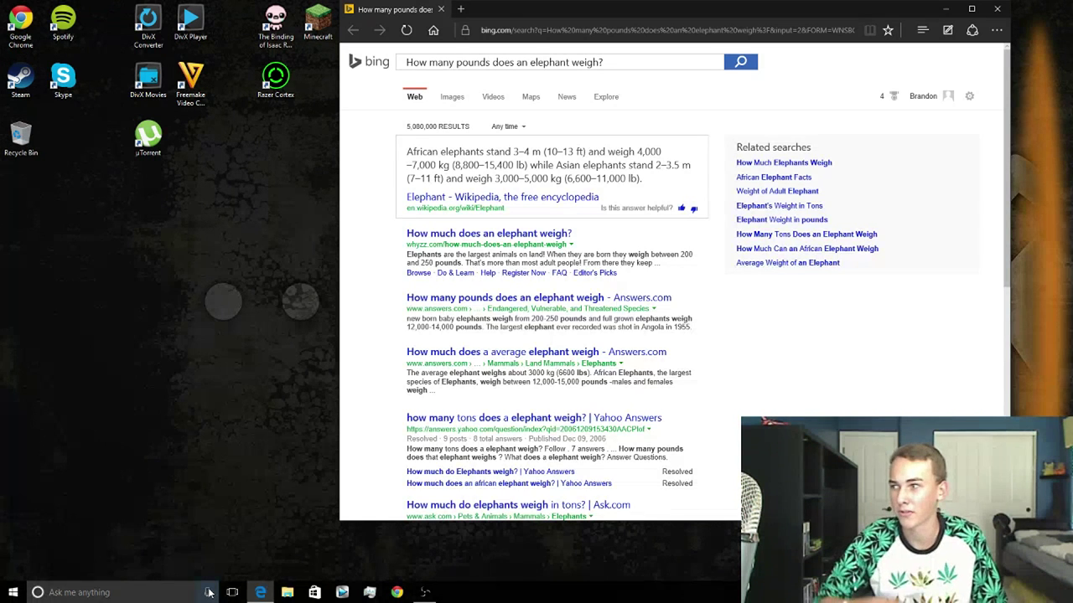
mouse_move(597, 195)
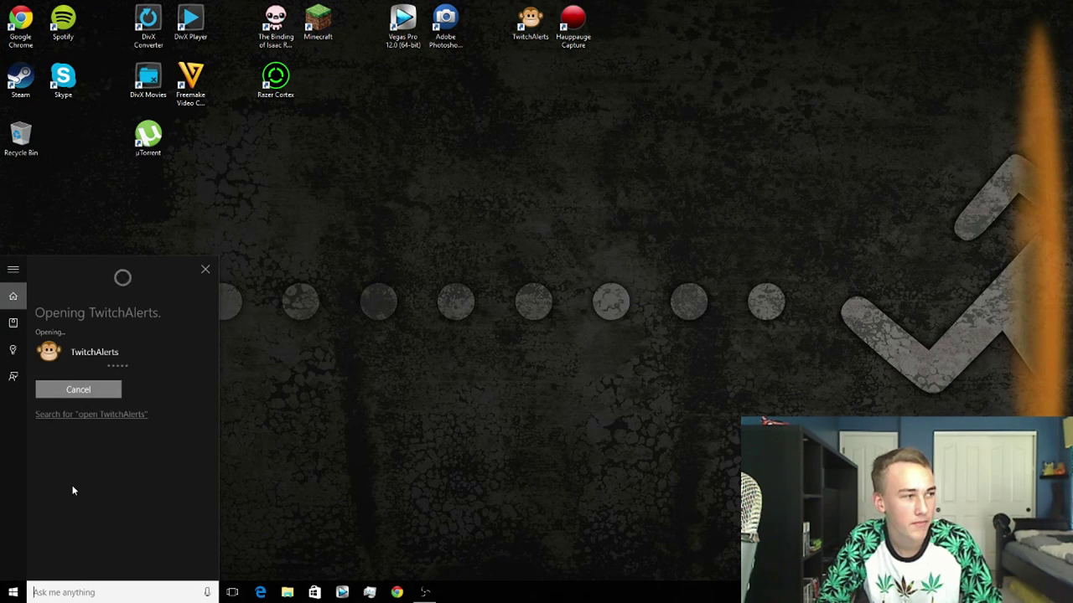
Ask Cortana 'Do my laundry?', close the Edge window, and dismiss the panel
click(77, 389)
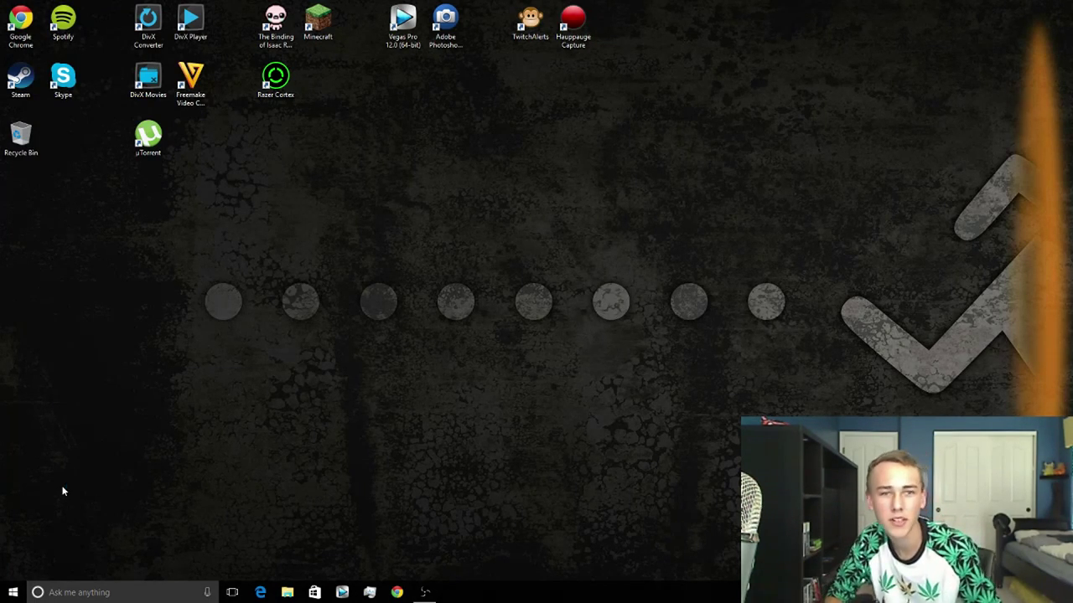
click(206, 593)
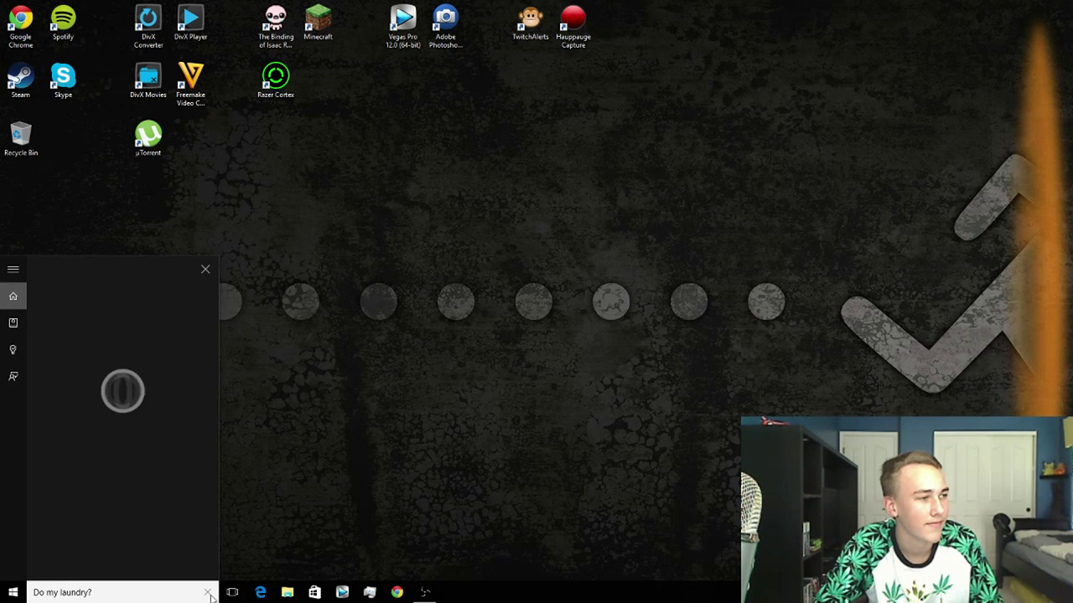
click(261, 594)
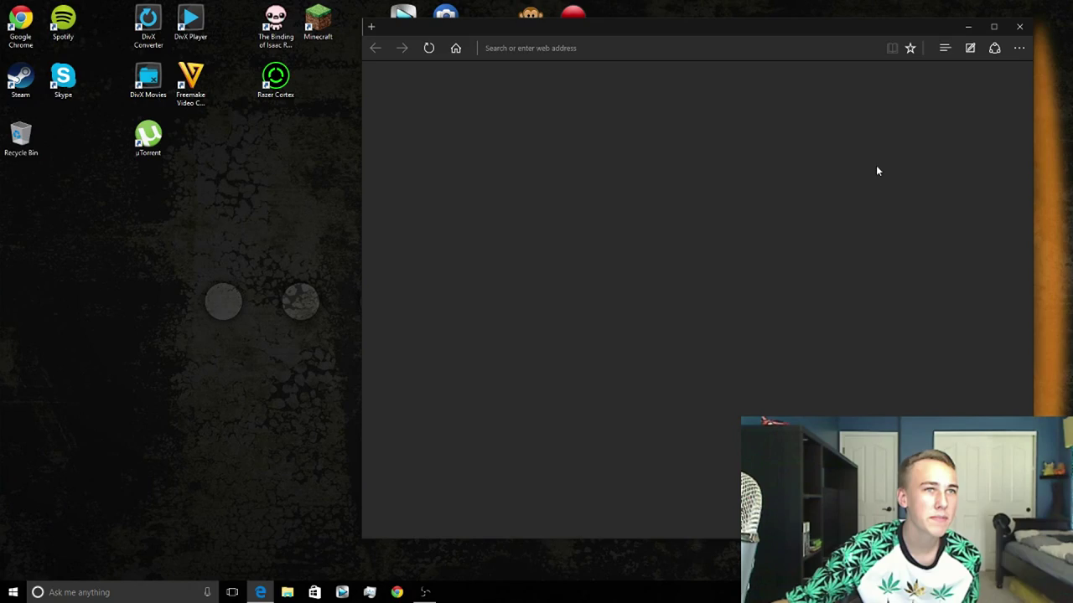
click(1019, 27)
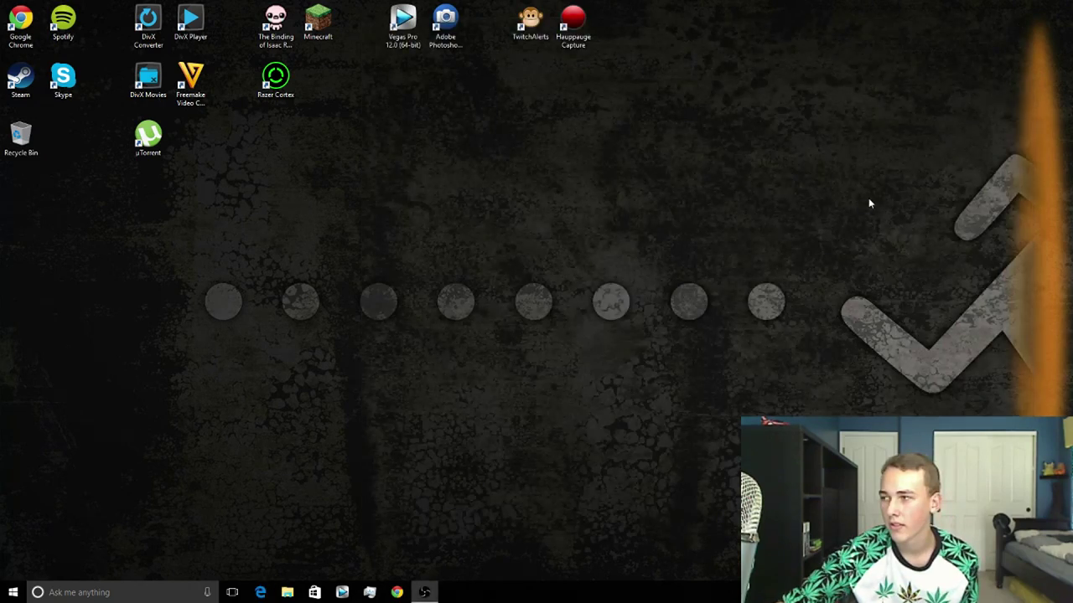
click(207, 593)
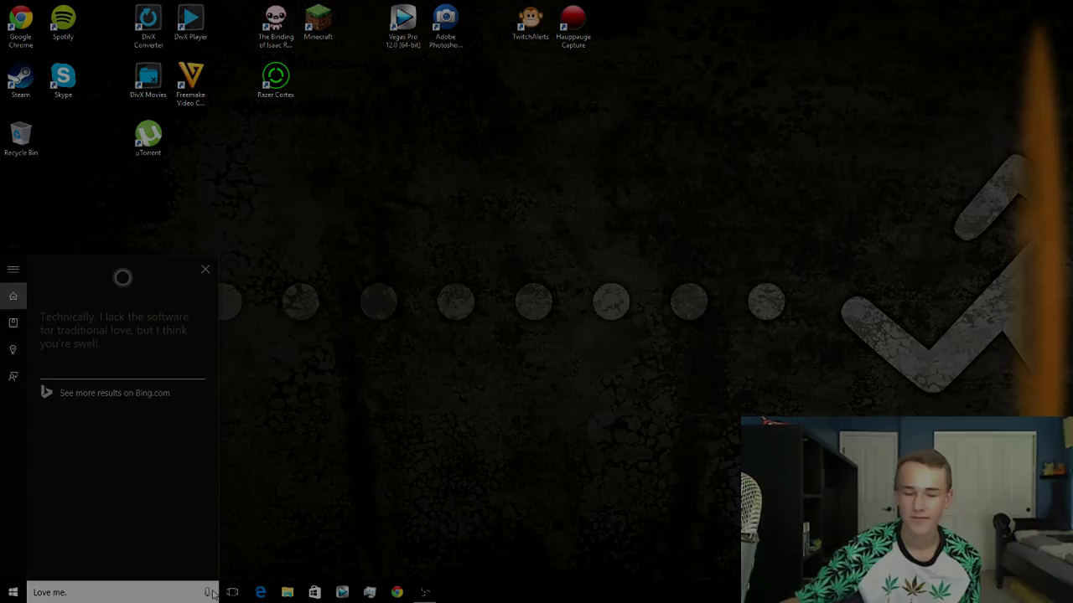
Say 'Love me.' then 'You're amazing.' and get the reply 'Thank you kindly!'
click(208, 594)
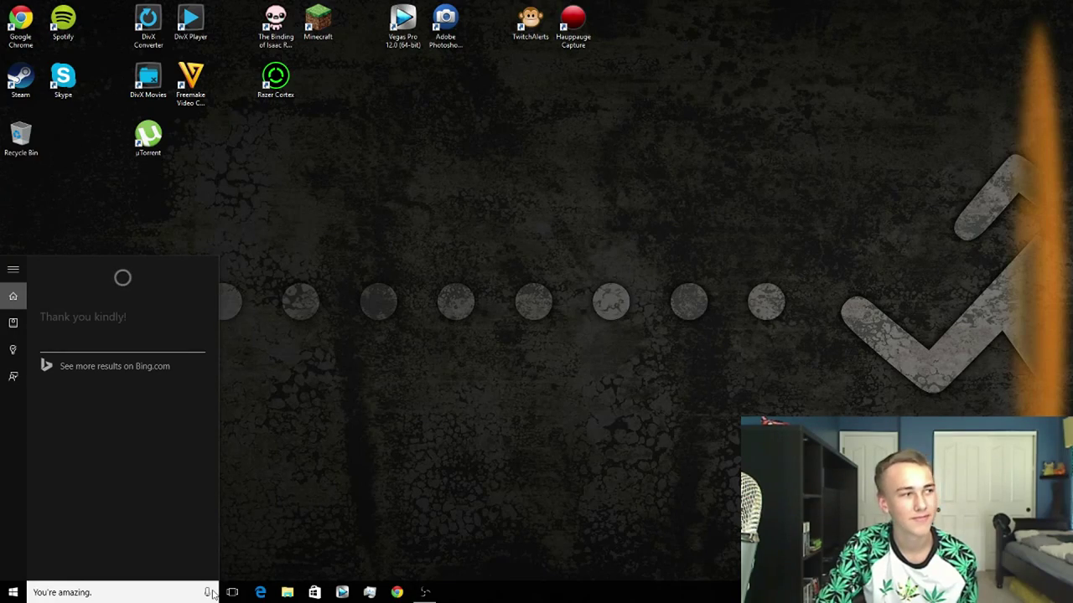
click(208, 594)
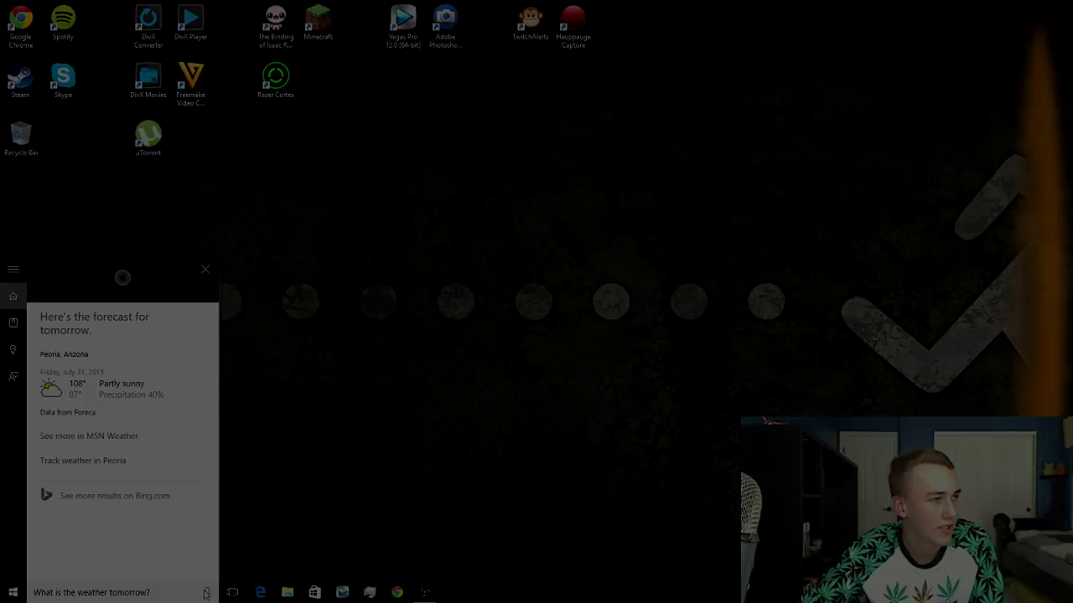
Say 'I hate you.' and get the reply 'The feeling is not mutual.'
click(206, 593)
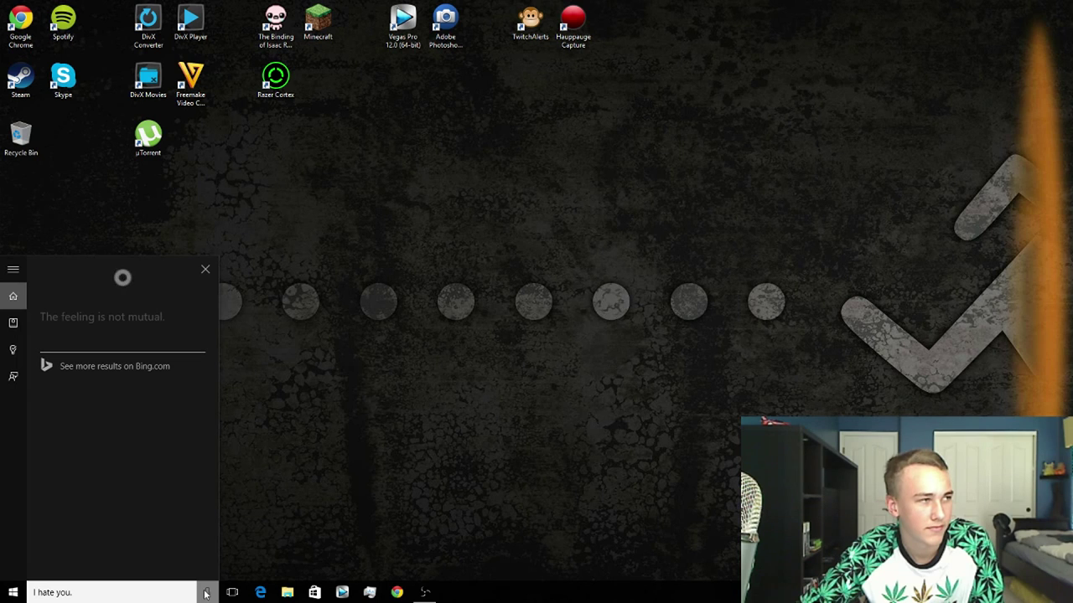
mouse_move(204, 593)
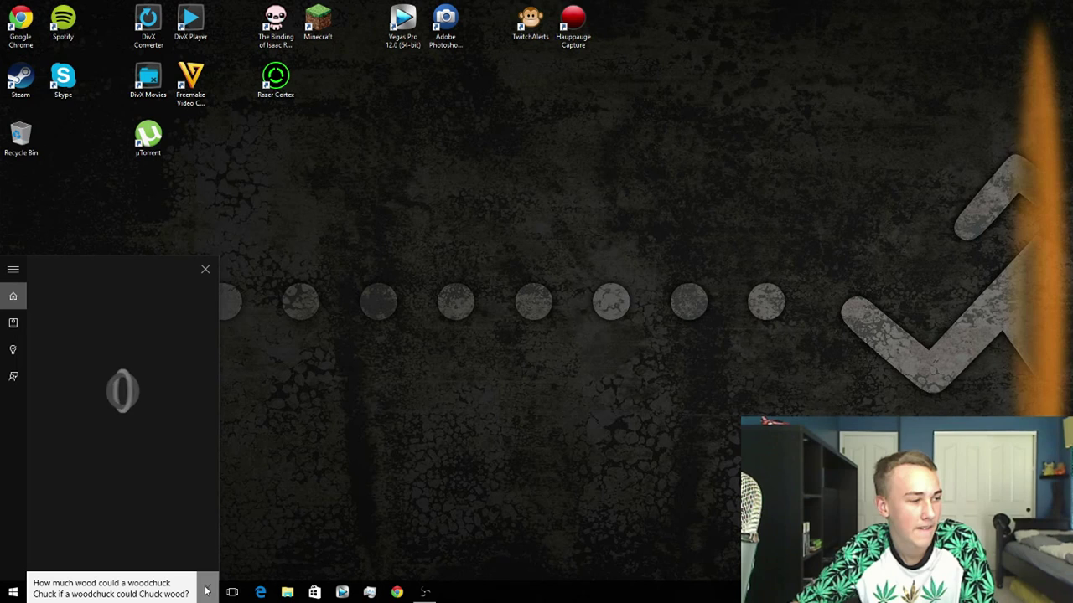
Send the woodchuck question to Bing and view the results page in Edge
click(262, 594)
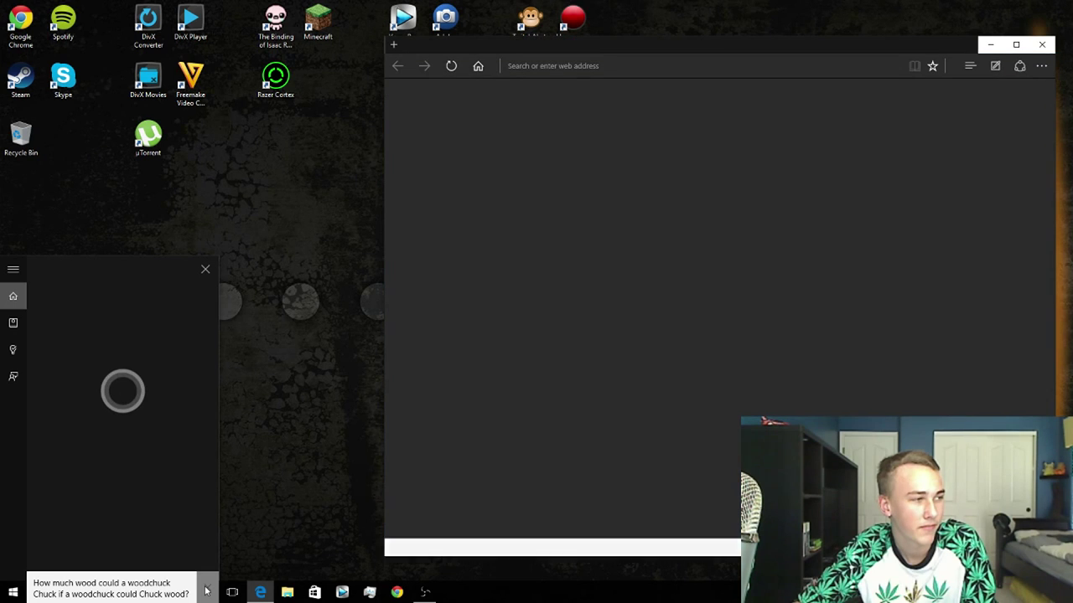
click(205, 268)
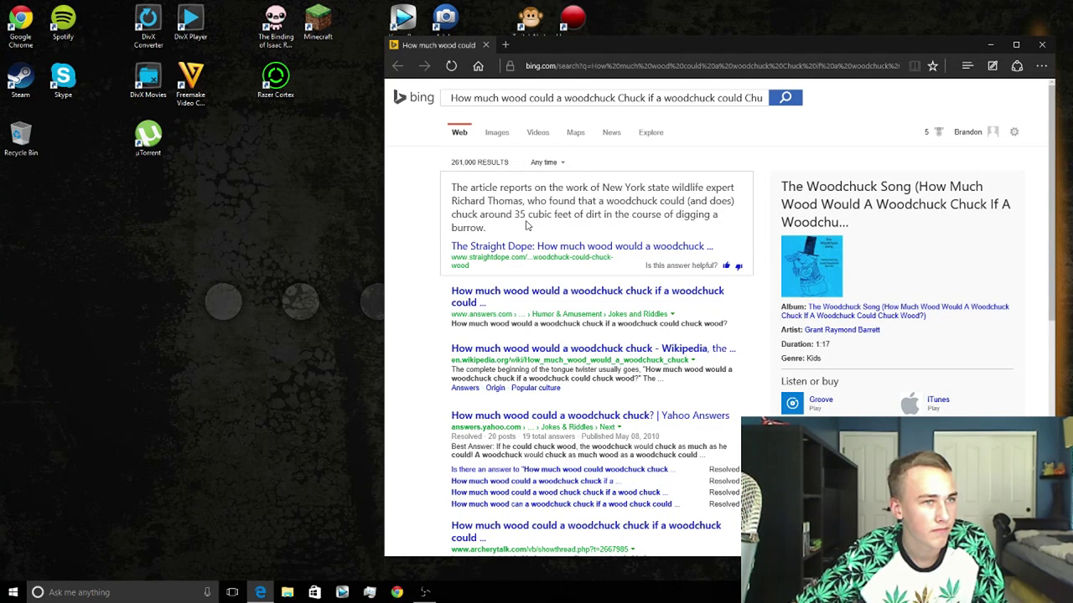
mouse_move(562, 204)
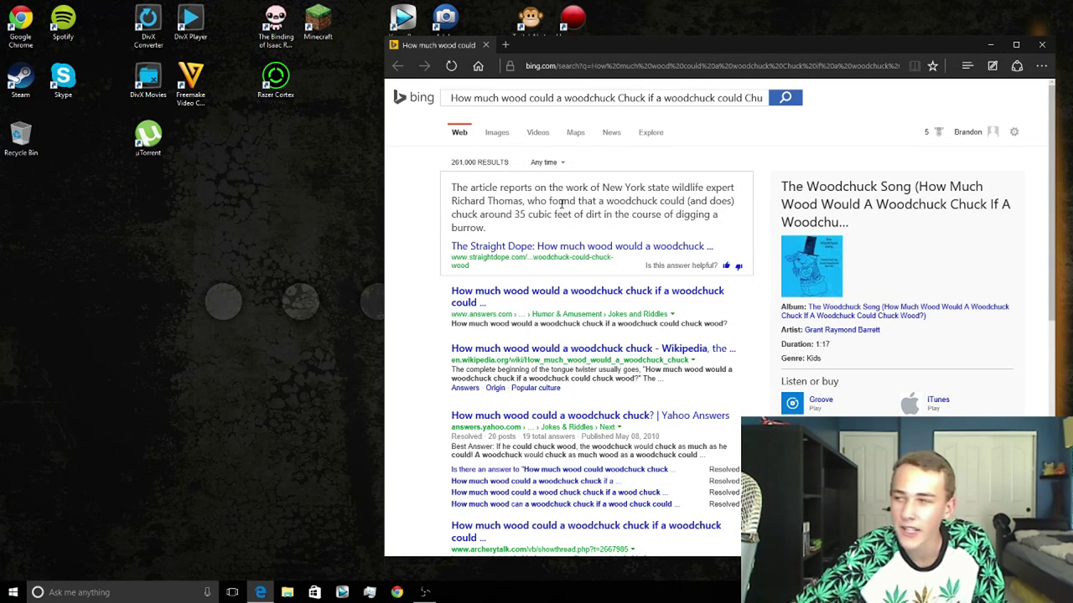